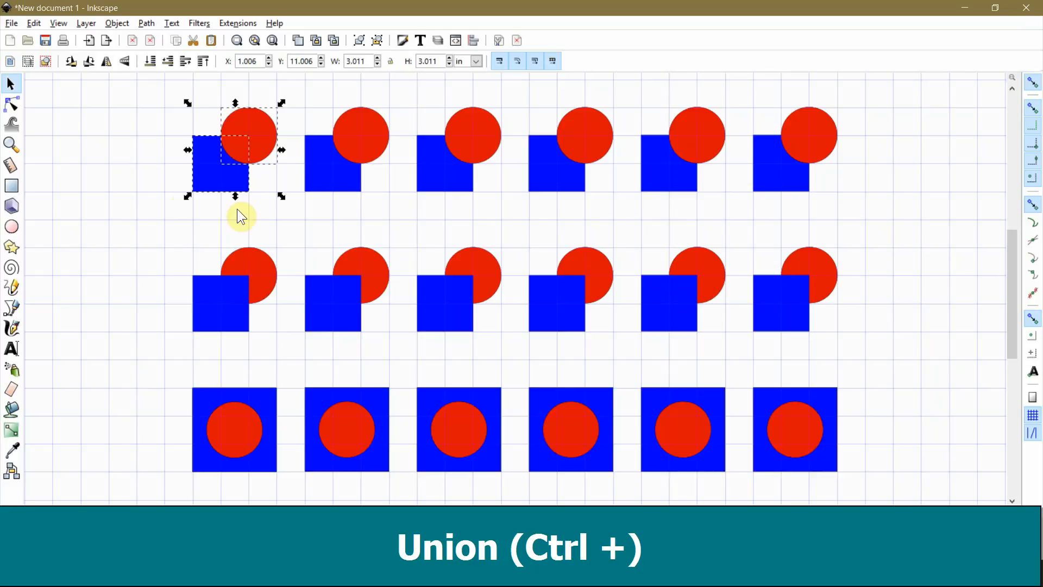
Union the top, middle and bottom square–circle pairs in column one via Path > Union
left_click(146, 23)
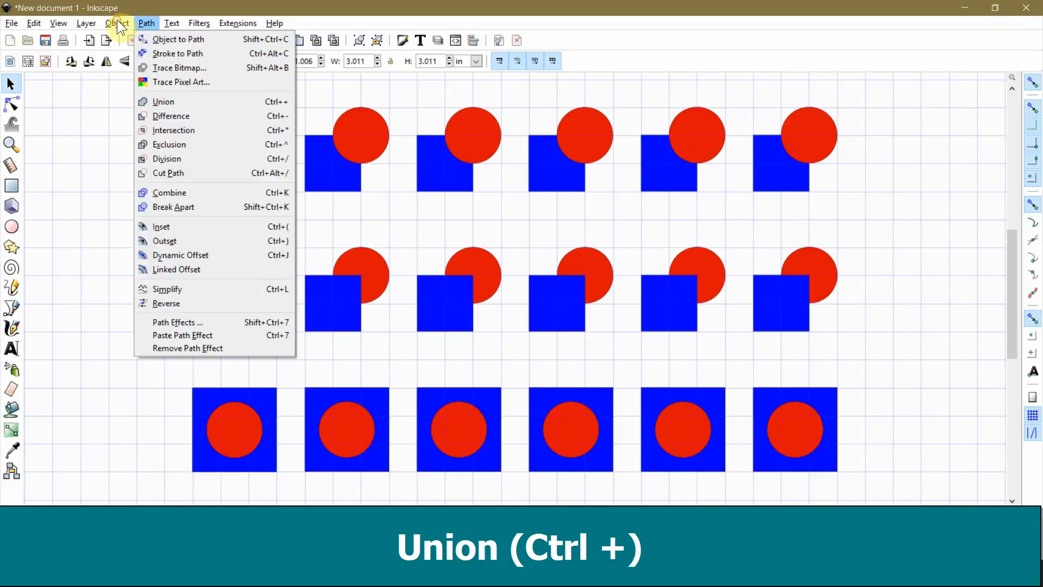
mouse_move(163, 101)
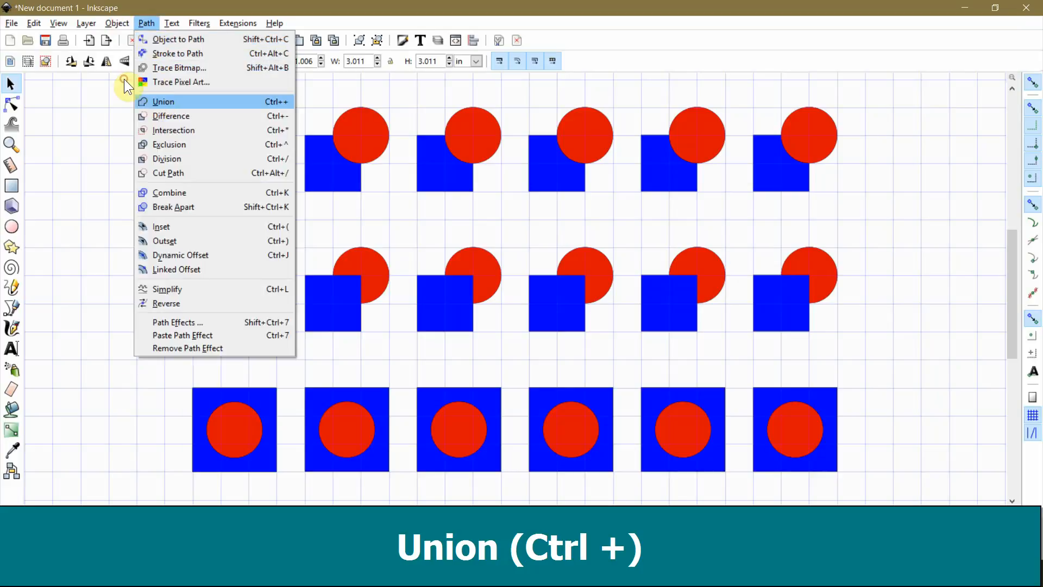
left_click(163, 102)
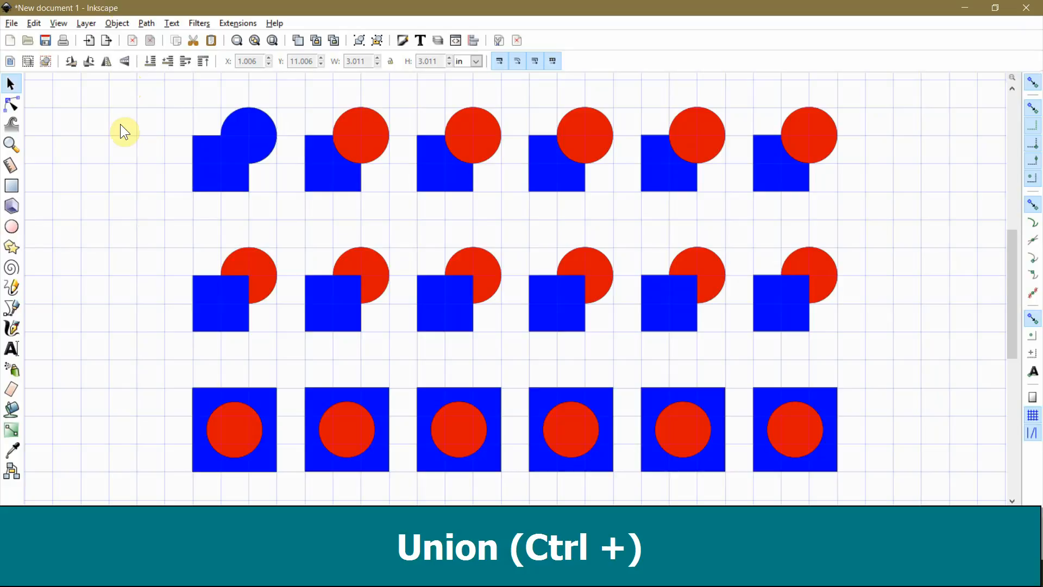
mouse_move(154, 164)
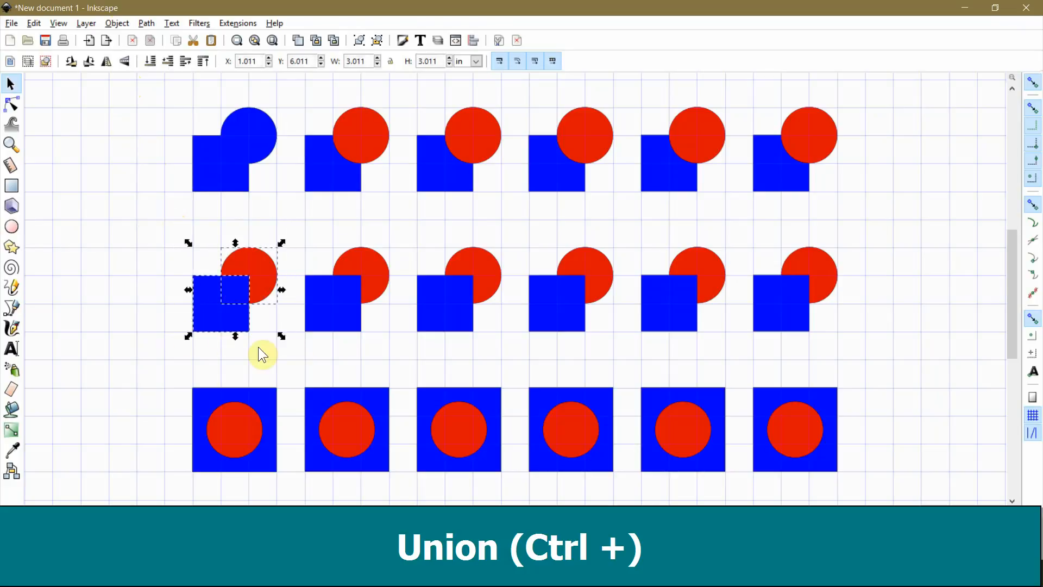
left_click(146, 22)
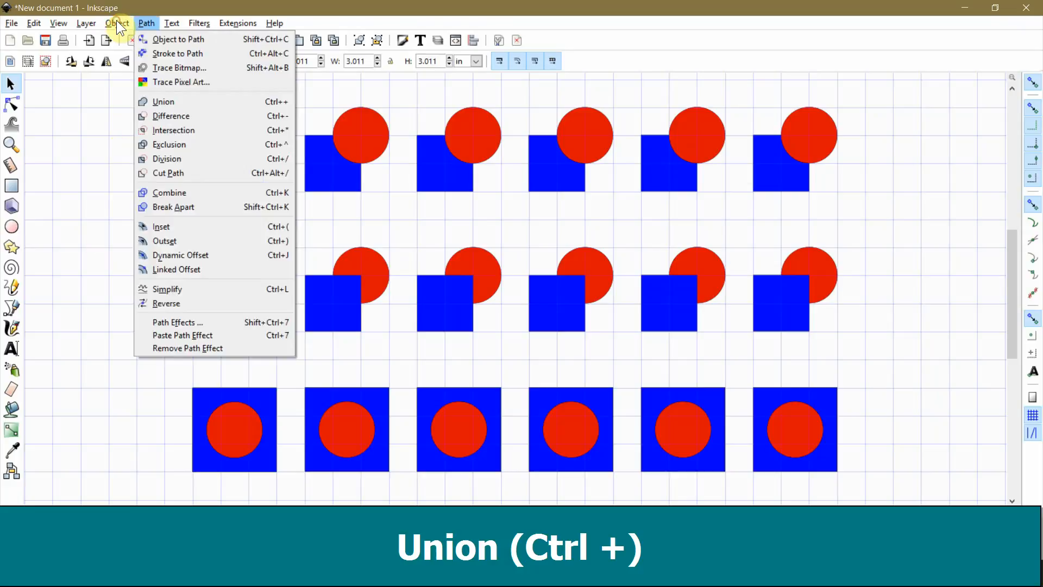
mouse_move(164, 102)
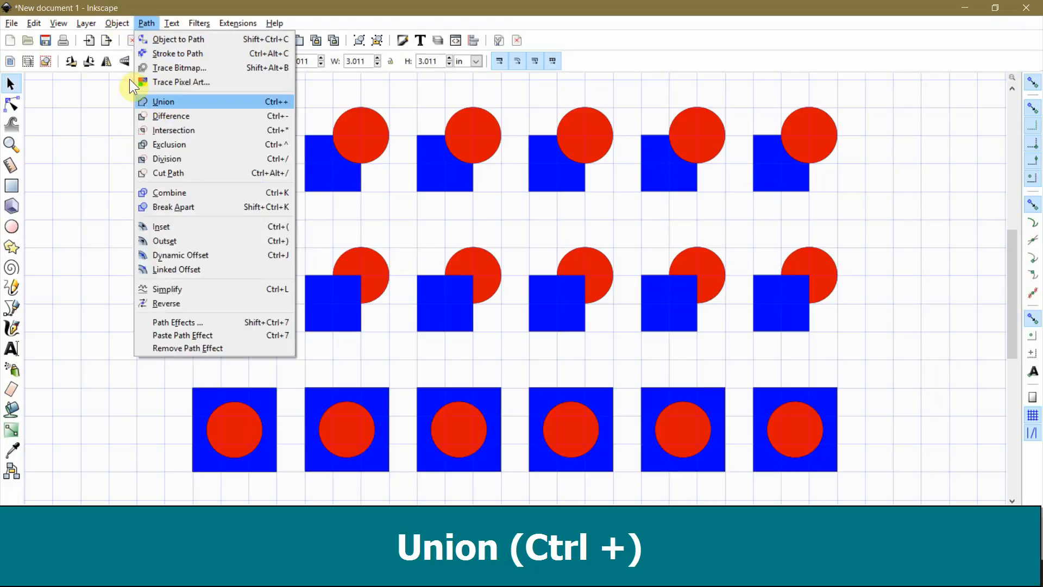
left_click(163, 101)
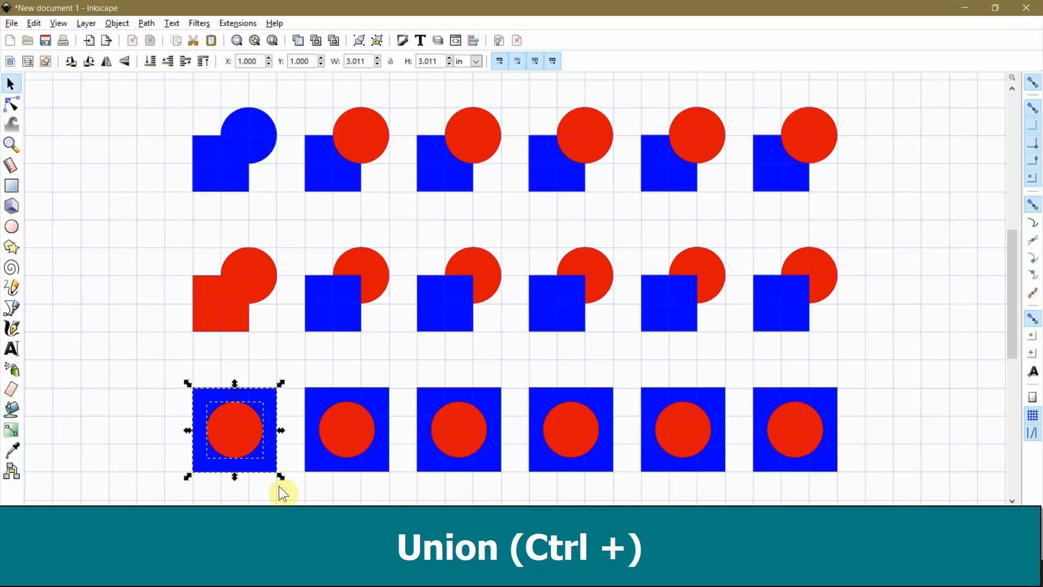
mouse_move(118, 22)
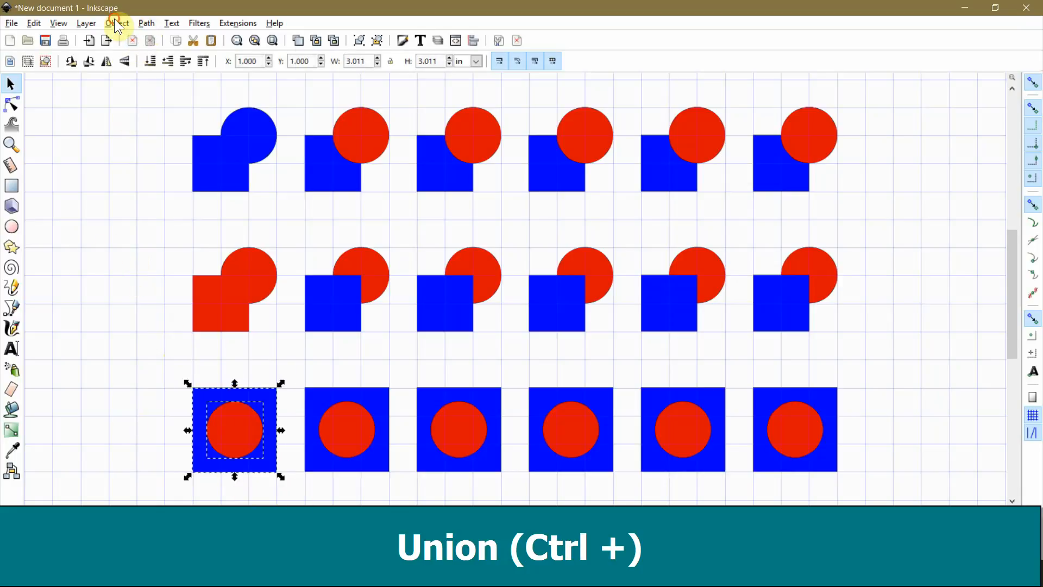
left_click(146, 23)
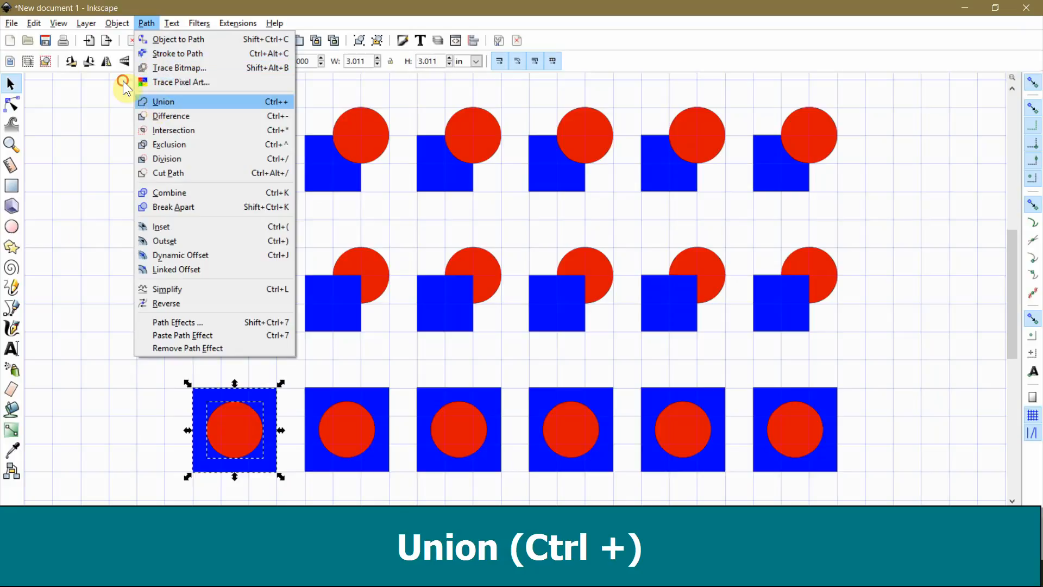
left_click(170, 116)
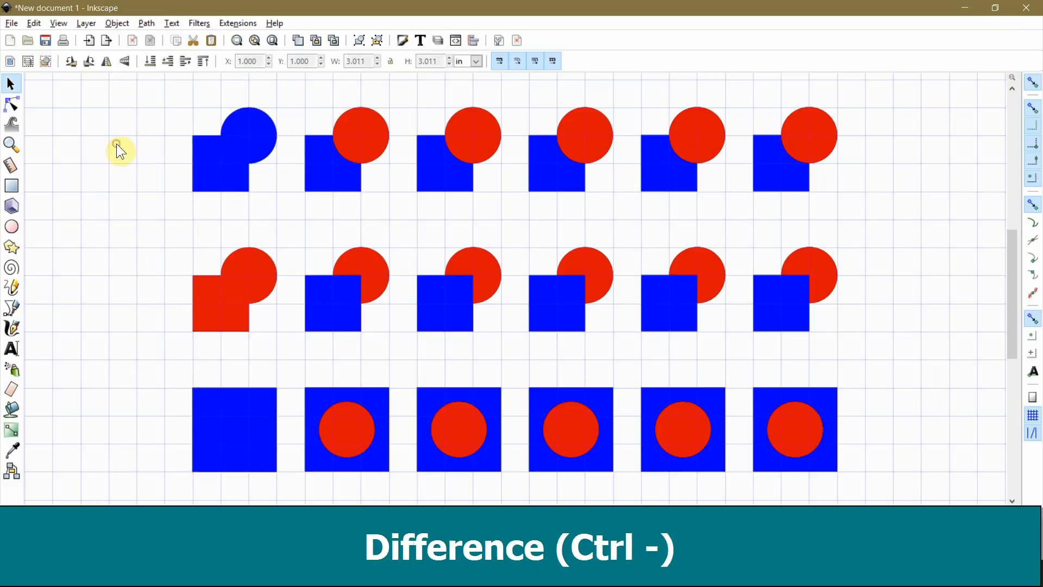
mouse_move(291, 91)
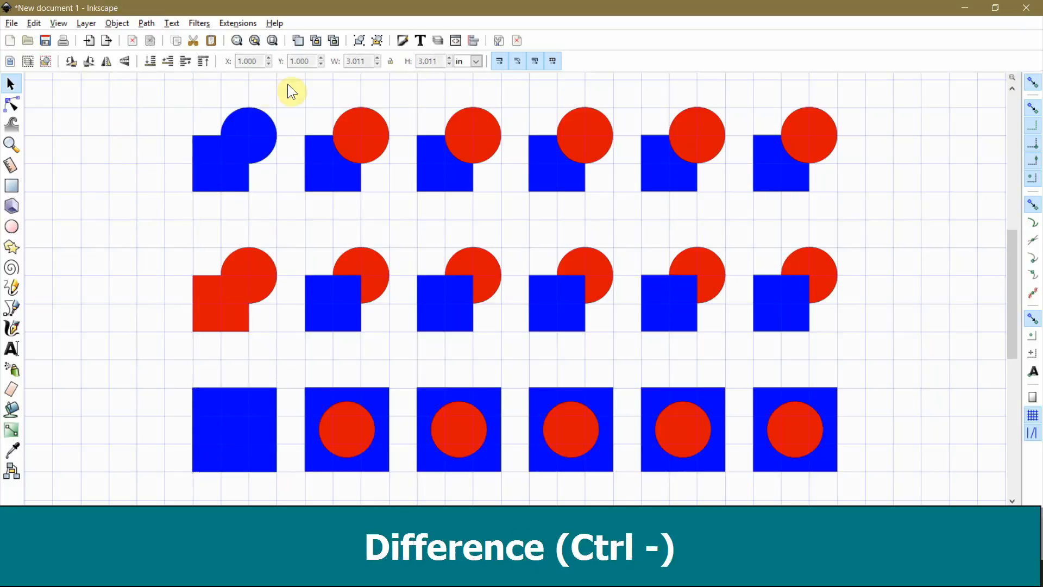
Apply Path > Difference to the top, middle and bottom pairs in column two
left_click(333, 170)
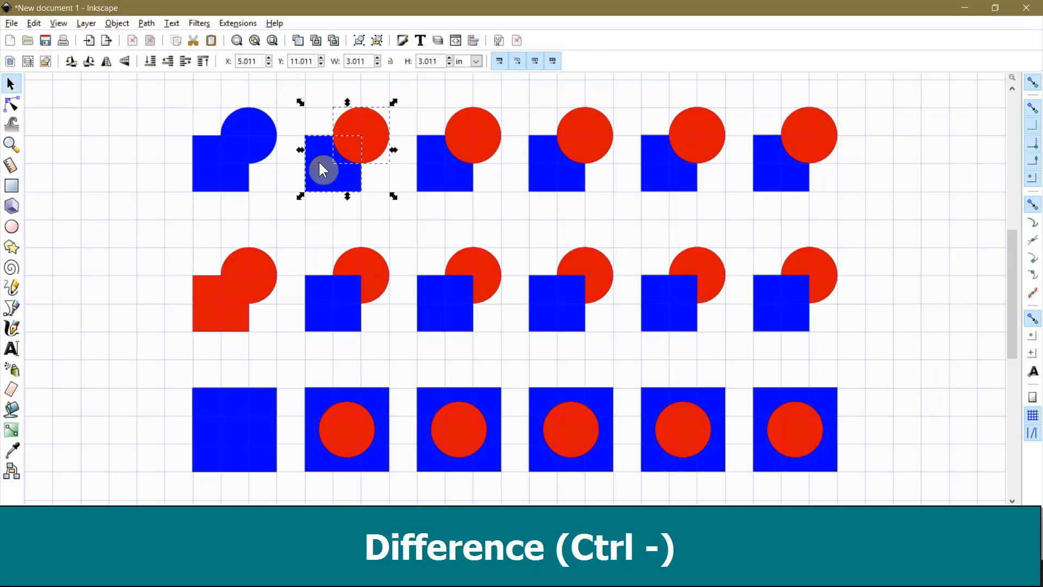
left_click(145, 23)
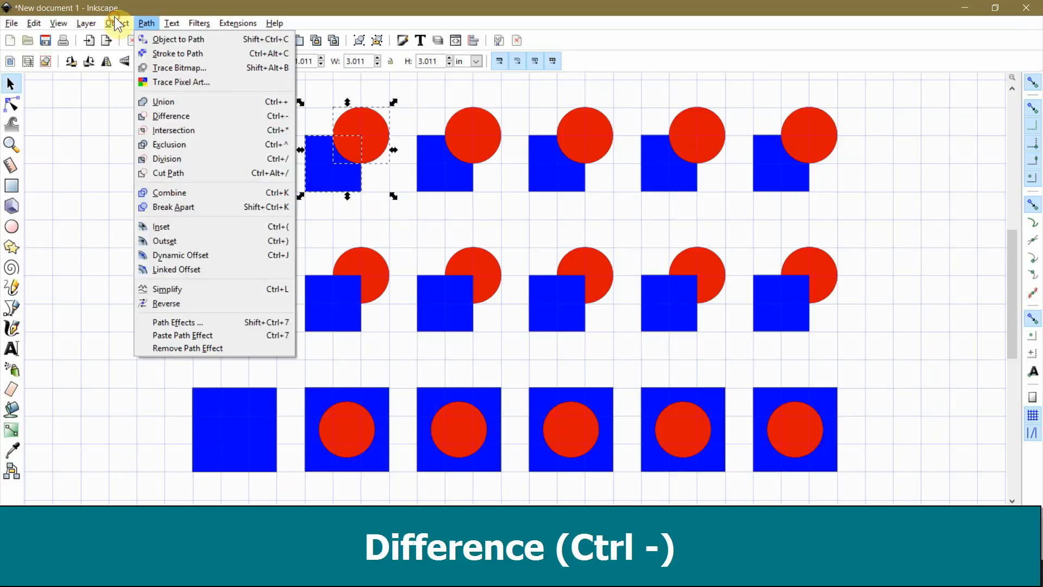
left_click(170, 117)
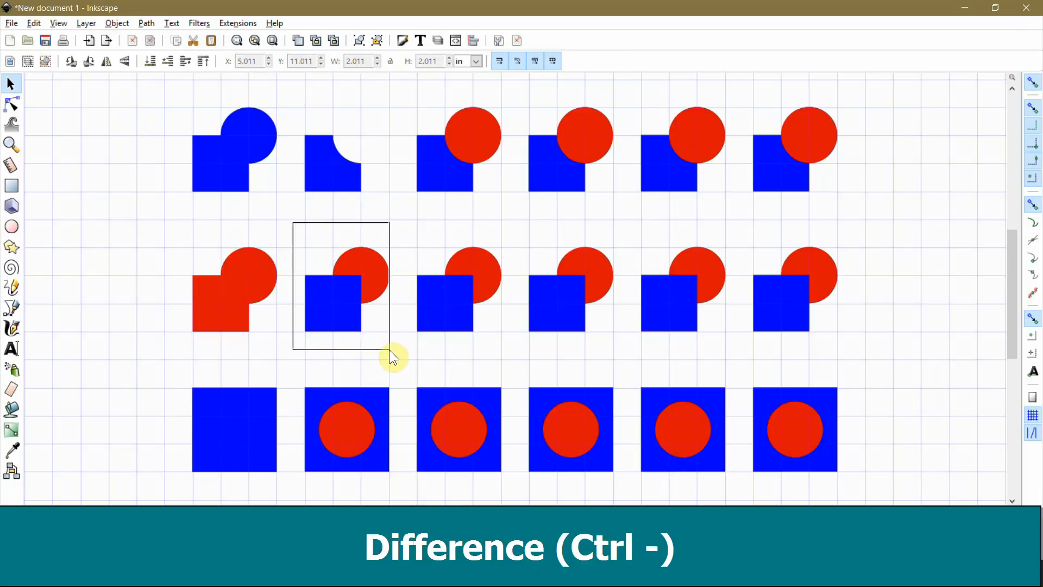
left_click(145, 22)
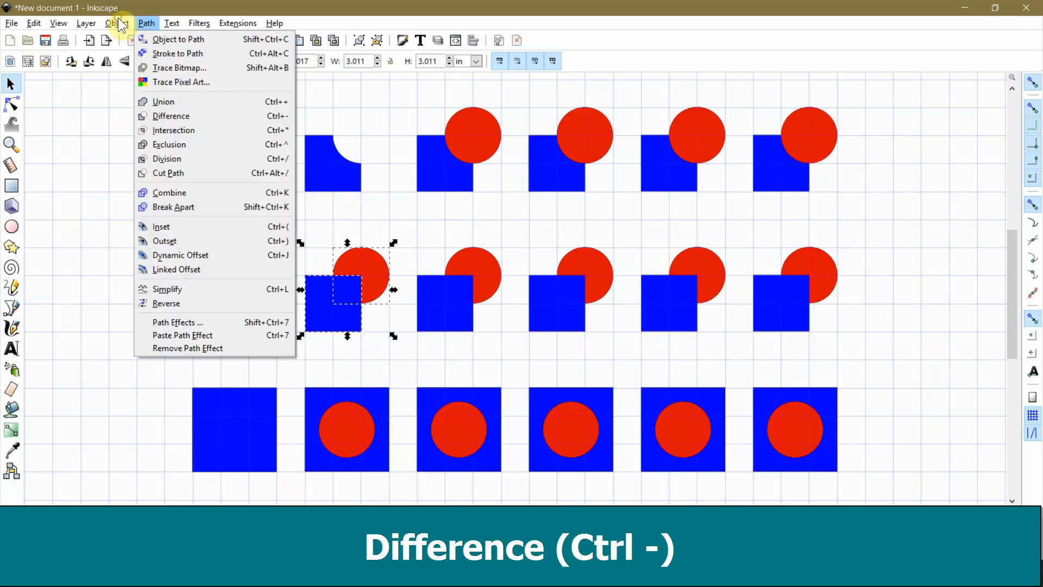
mouse_move(171, 116)
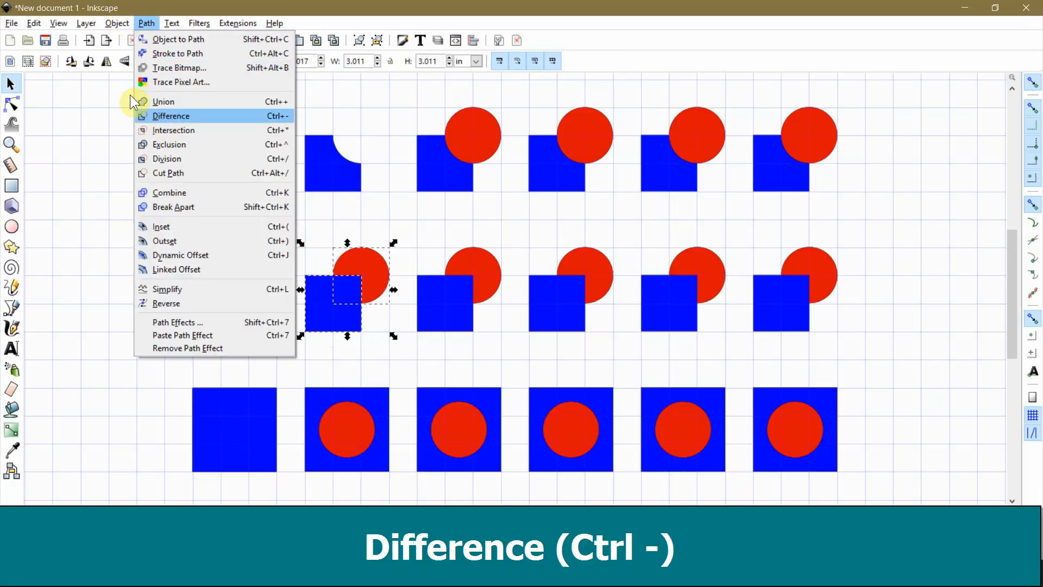
left_click(171, 116)
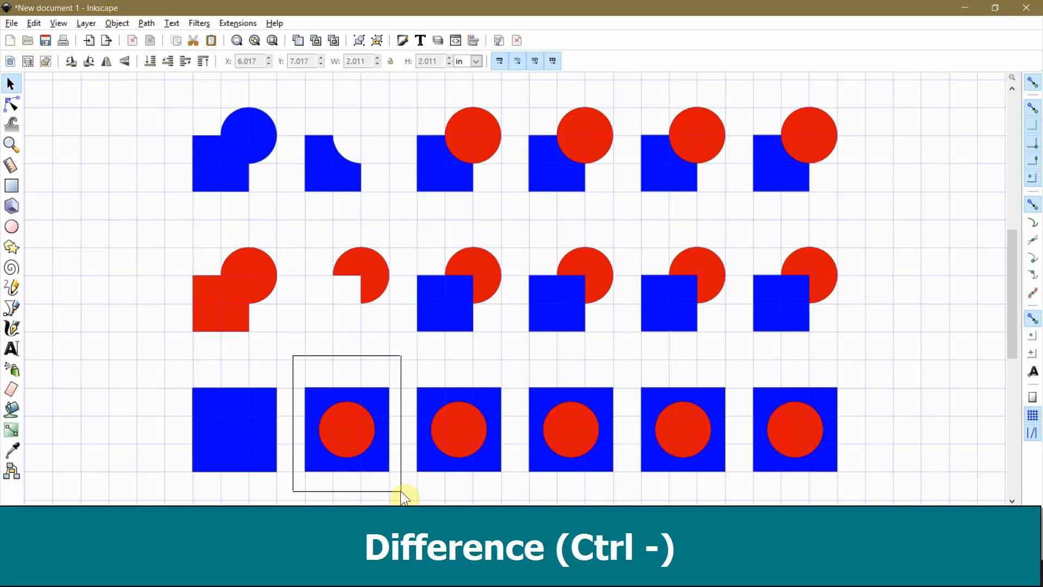
left_click(145, 23)
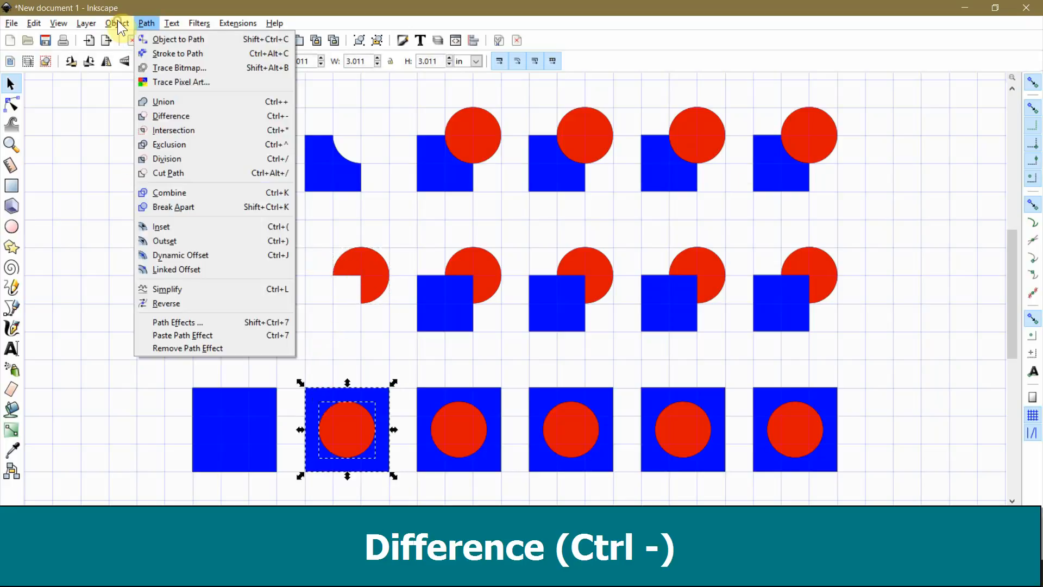
mouse_move(170, 116)
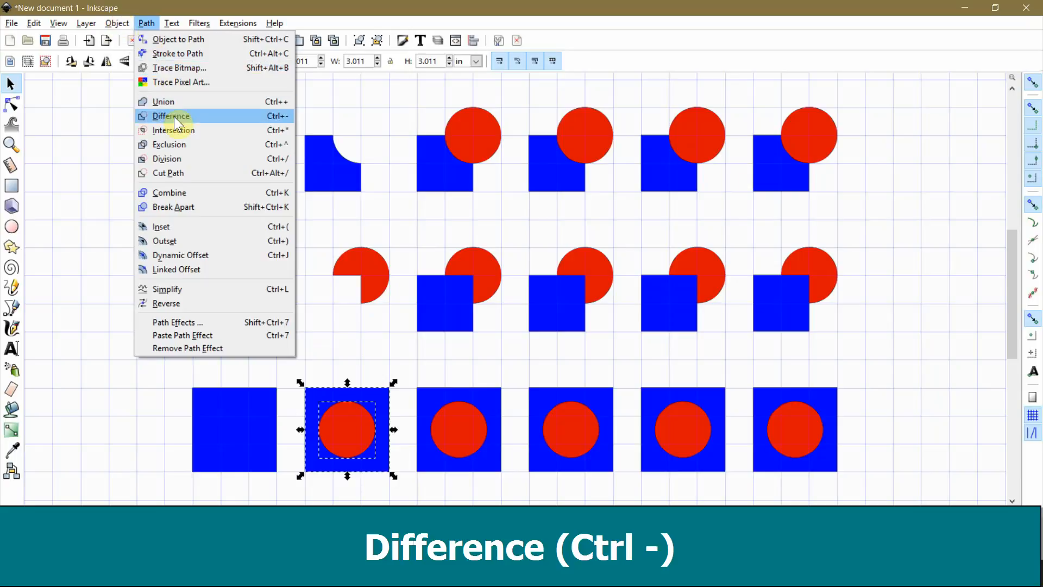
left_click(170, 117)
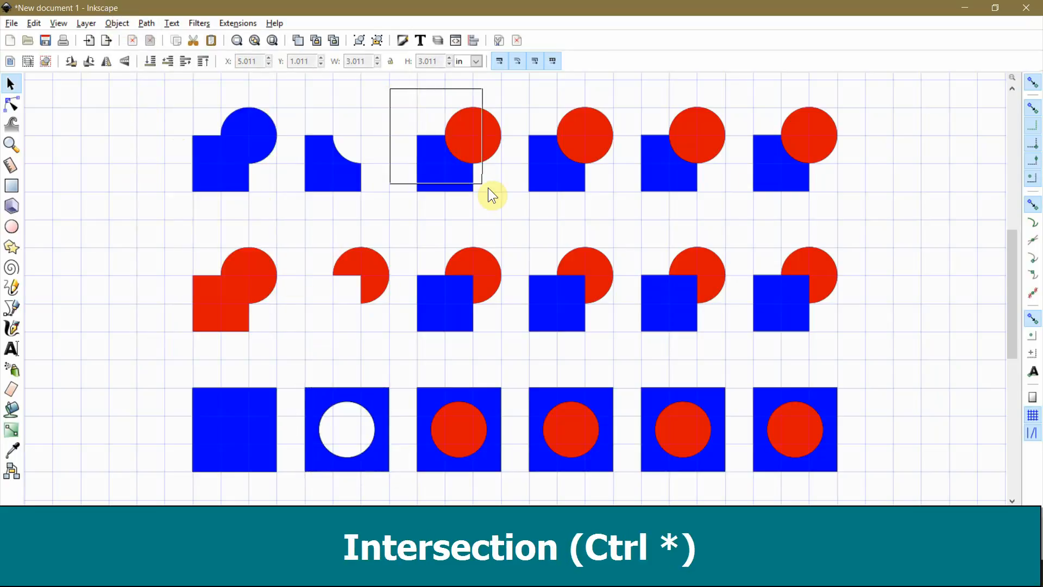
Reduce the top and middle pairs in column three to their quarter-circle overlaps with Path > Intersection
left_click_drag(492, 196, 523, 216)
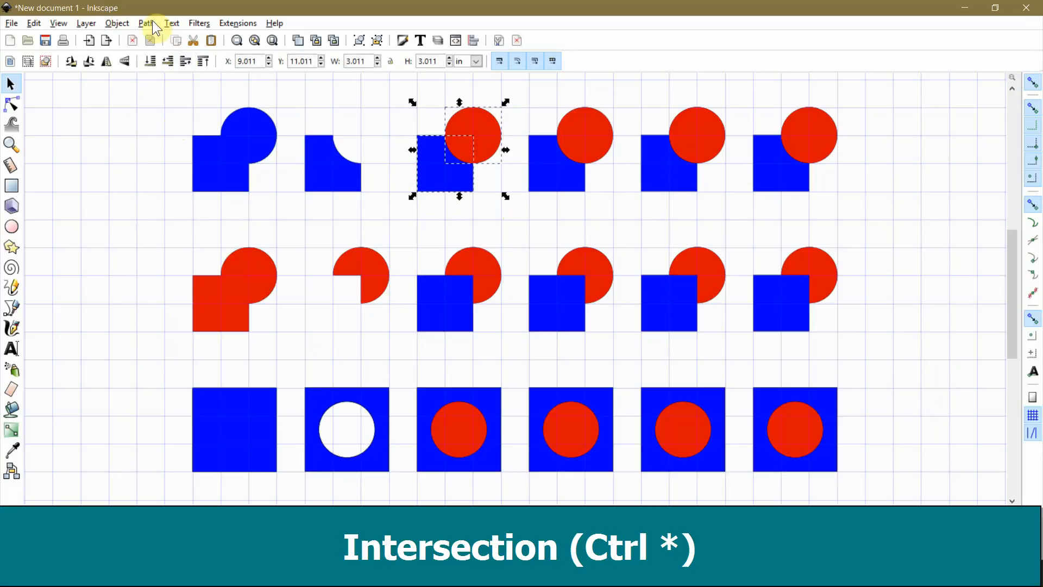
left_click(145, 23)
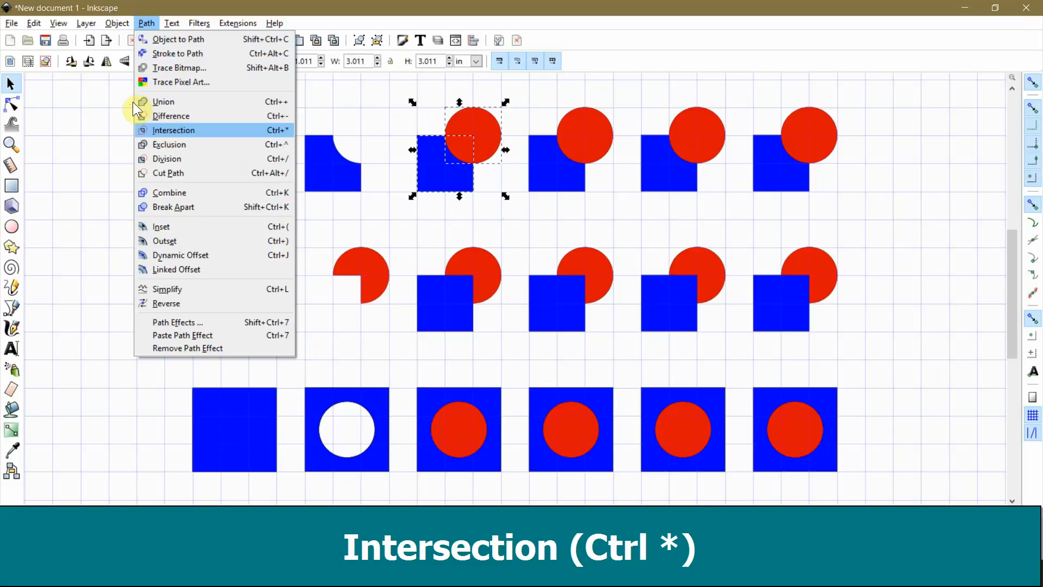
left_click(174, 129)
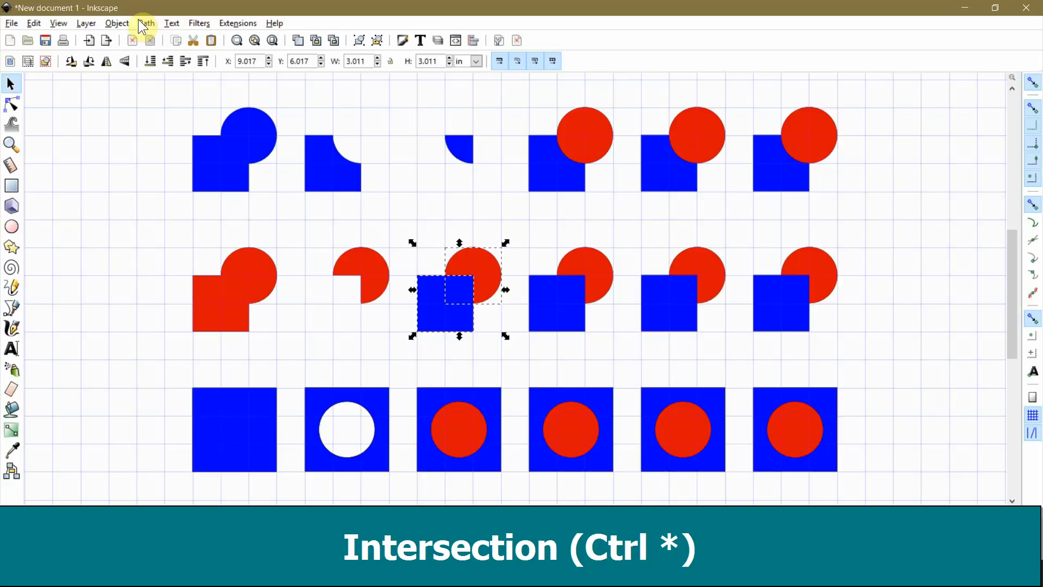
left_click(145, 22)
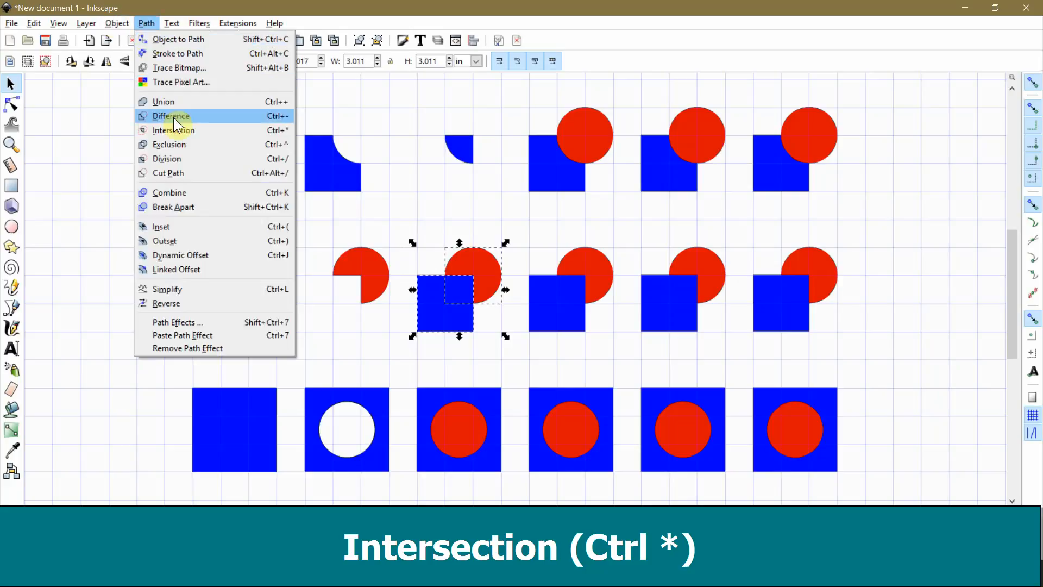
left_click(173, 129)
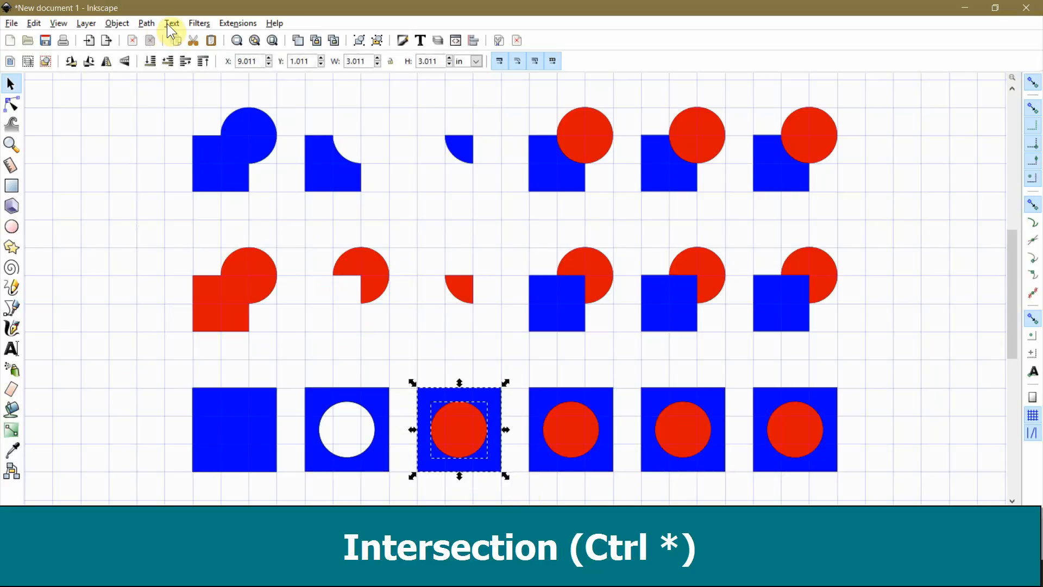
left_click(145, 23)
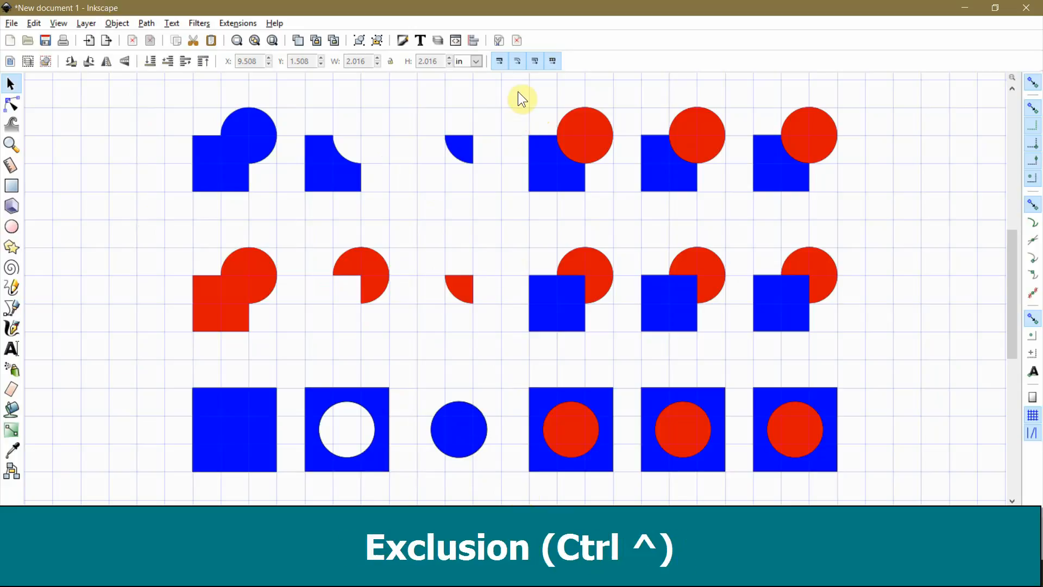
Apply Path > Exclusion to the top, middle and bottom pairs in column four
left_click(557, 163)
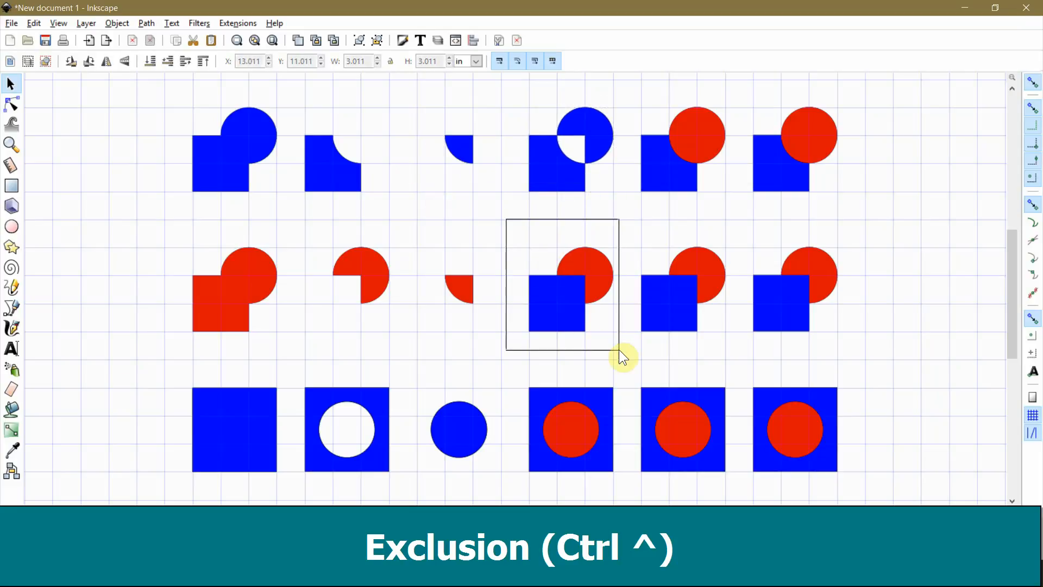
left_click(146, 23)
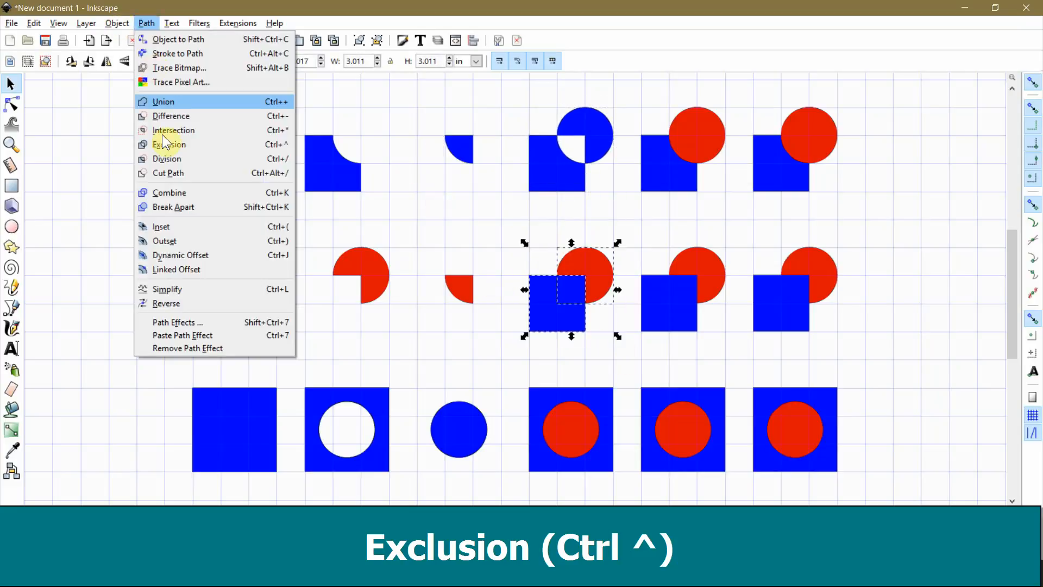
left_click(169, 145)
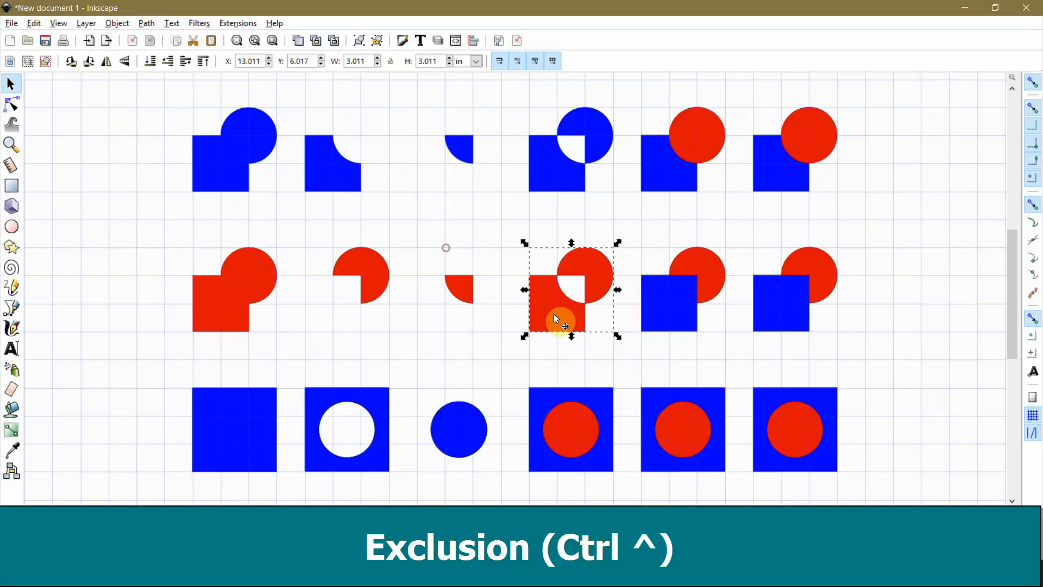
mouse_move(429, 291)
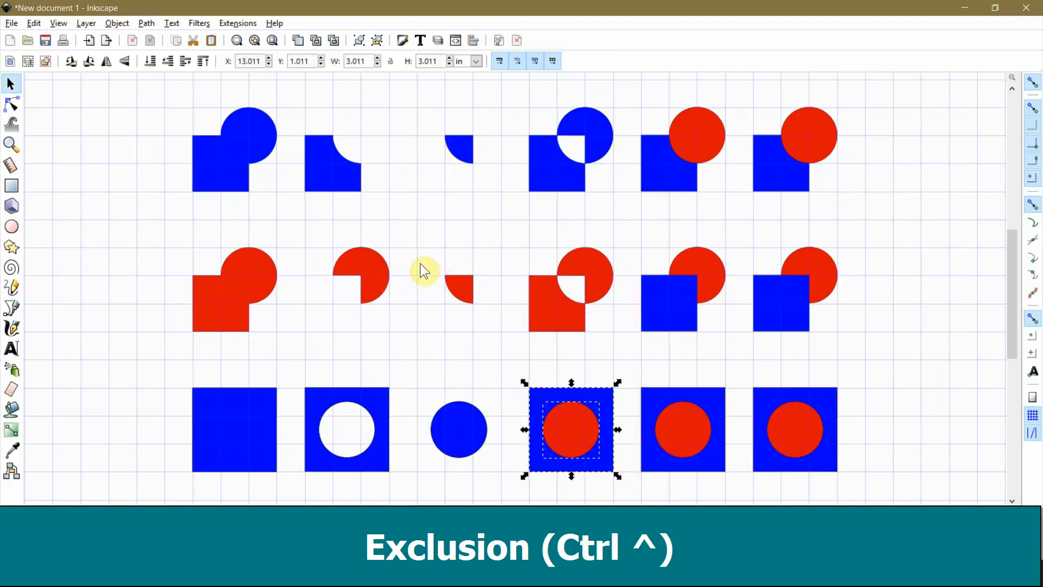
left_click(146, 23)
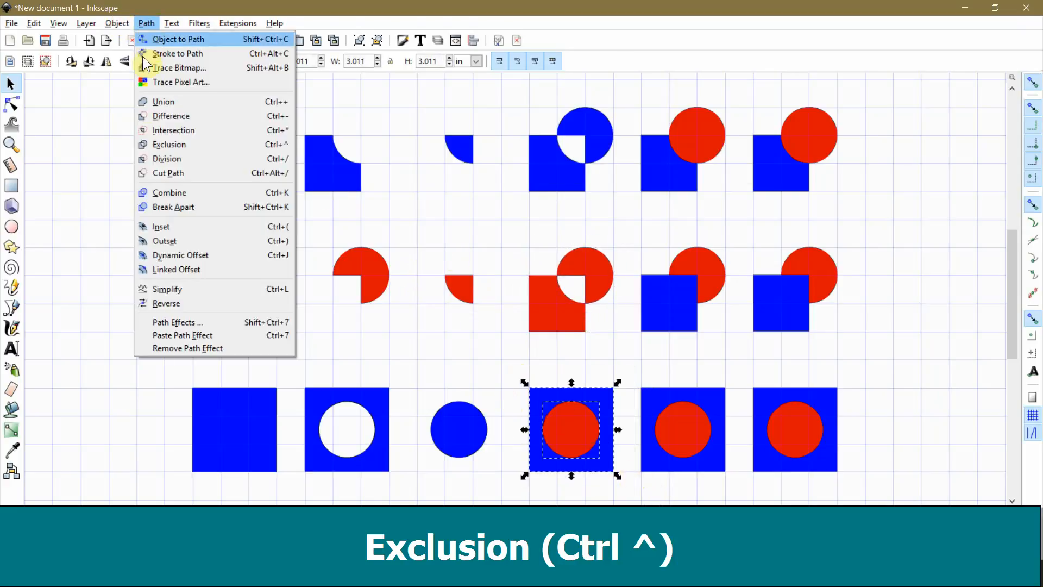
left_click(170, 145)
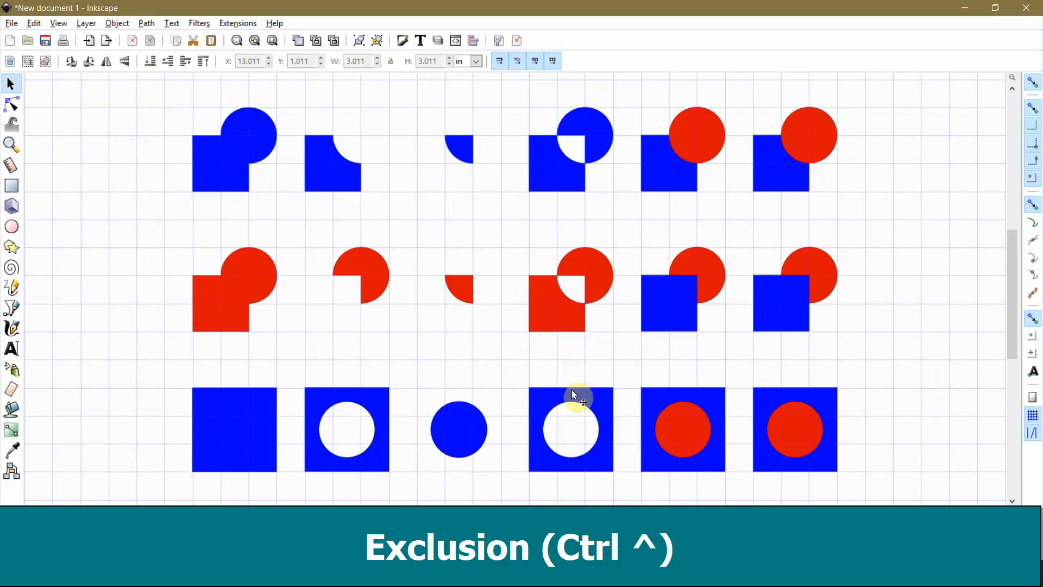
mouse_move(644, 376)
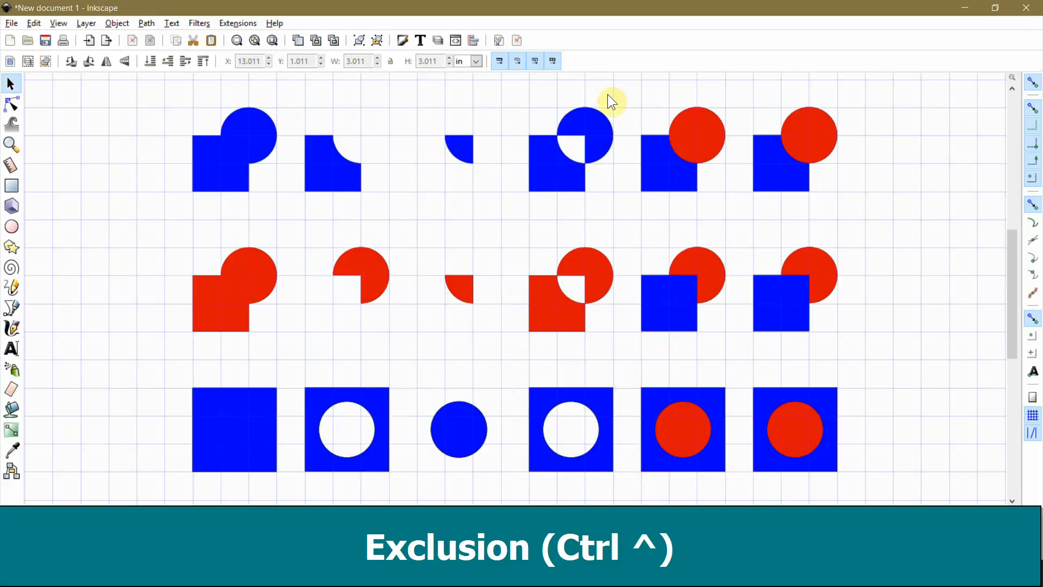
left_click_drag(611, 96, 739, 216)
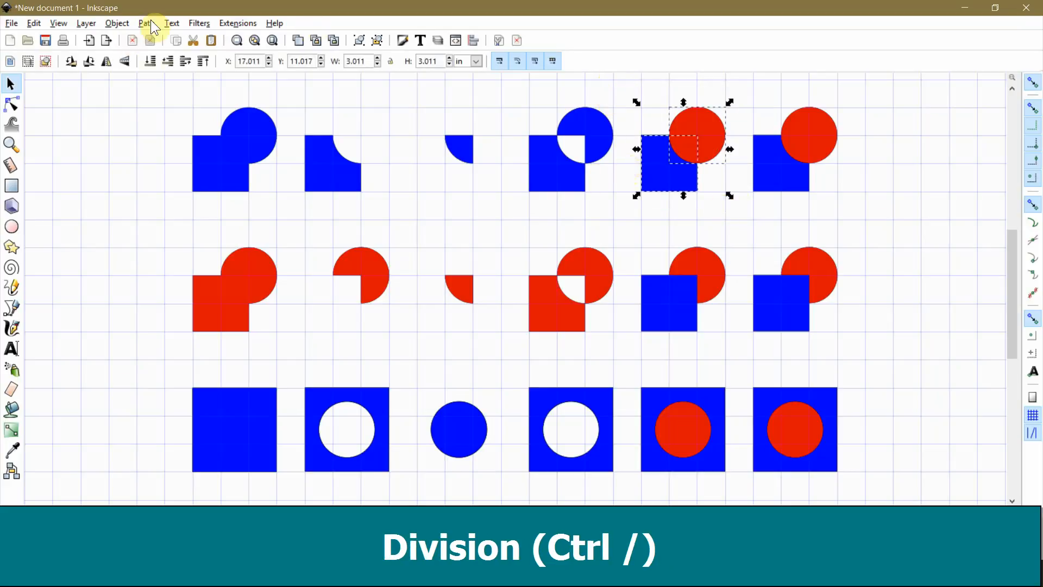
Split the top, middle and bottom pairs in column five into pieces with Path > Division
left_click(145, 23)
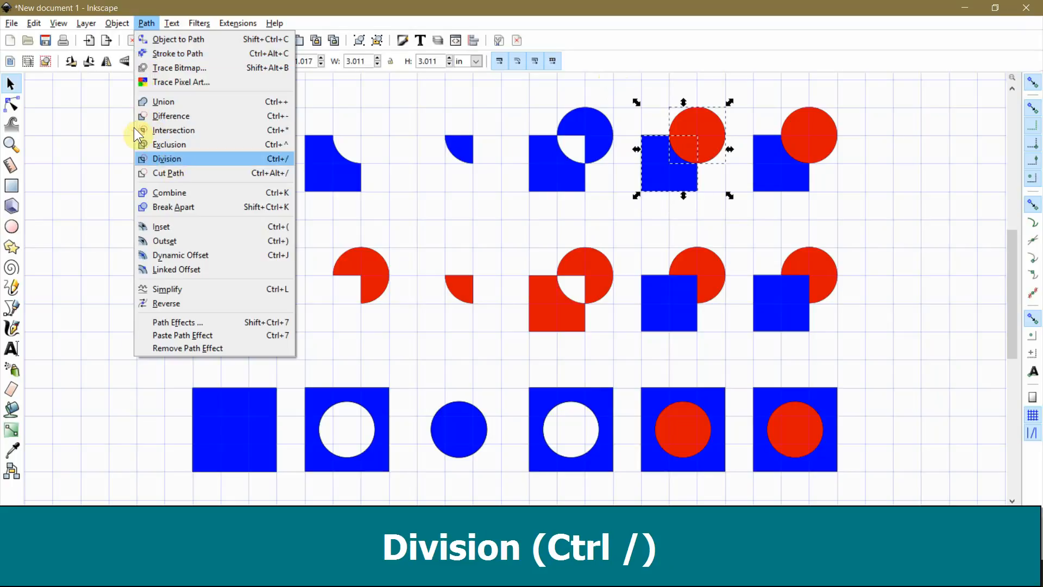
left_click(166, 158)
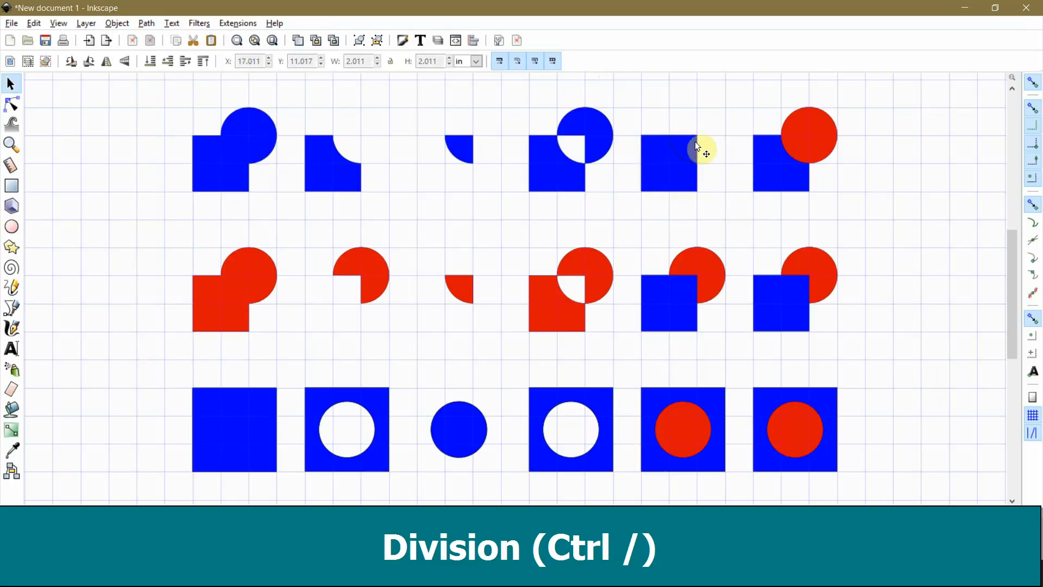
left_click(692, 146)
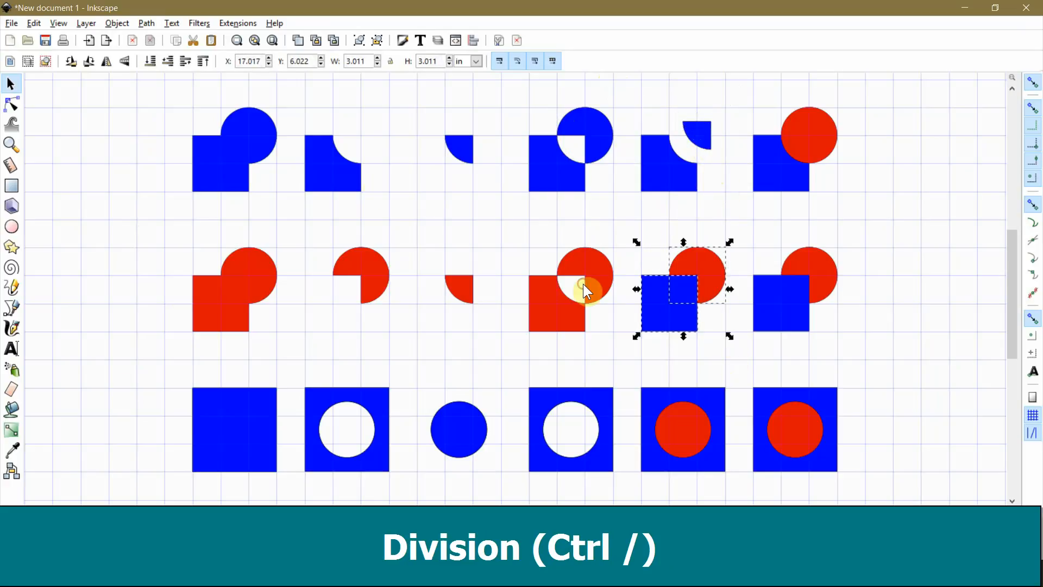
left_click(145, 23)
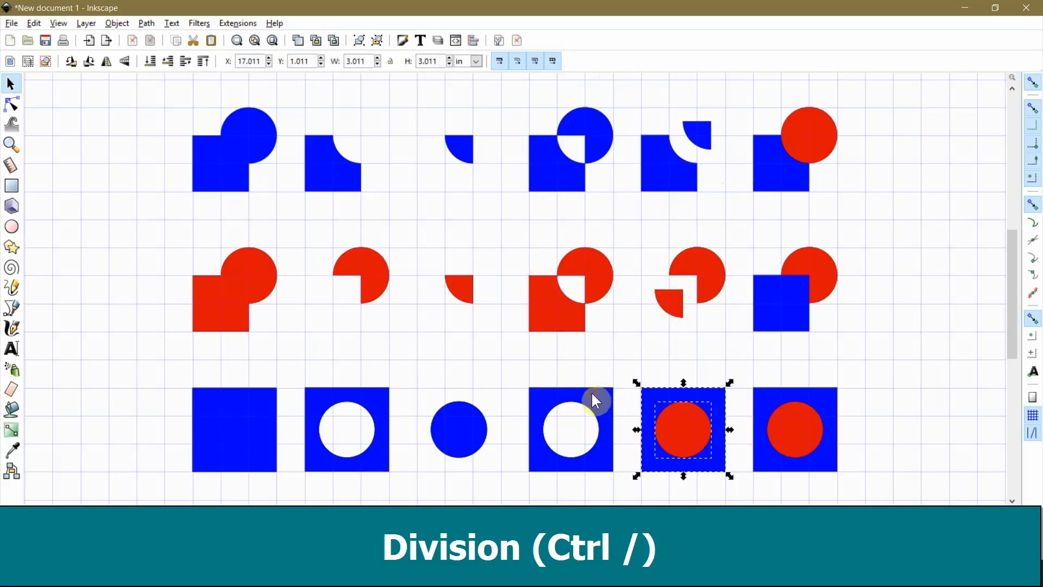
left_click(146, 22)
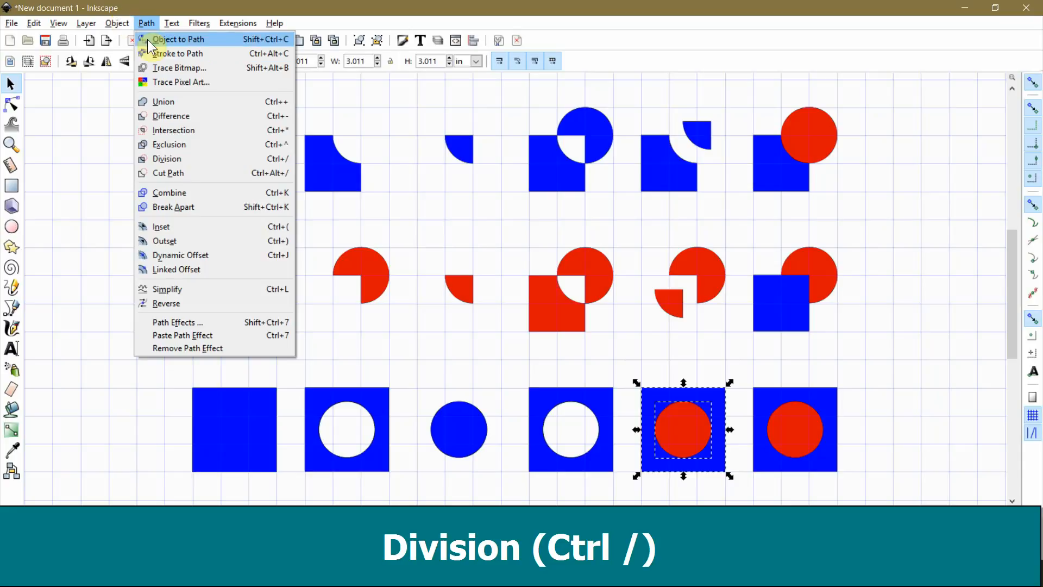
left_click(167, 159)
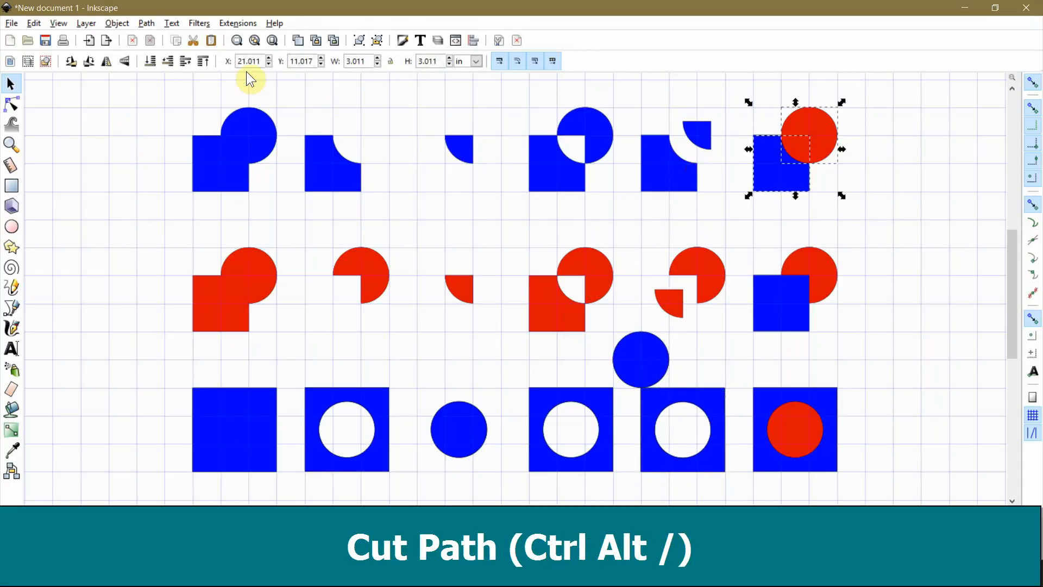
Turn the top and middle pairs in column six into unfilled outline segments with Path > Cut Path
left_click(146, 23)
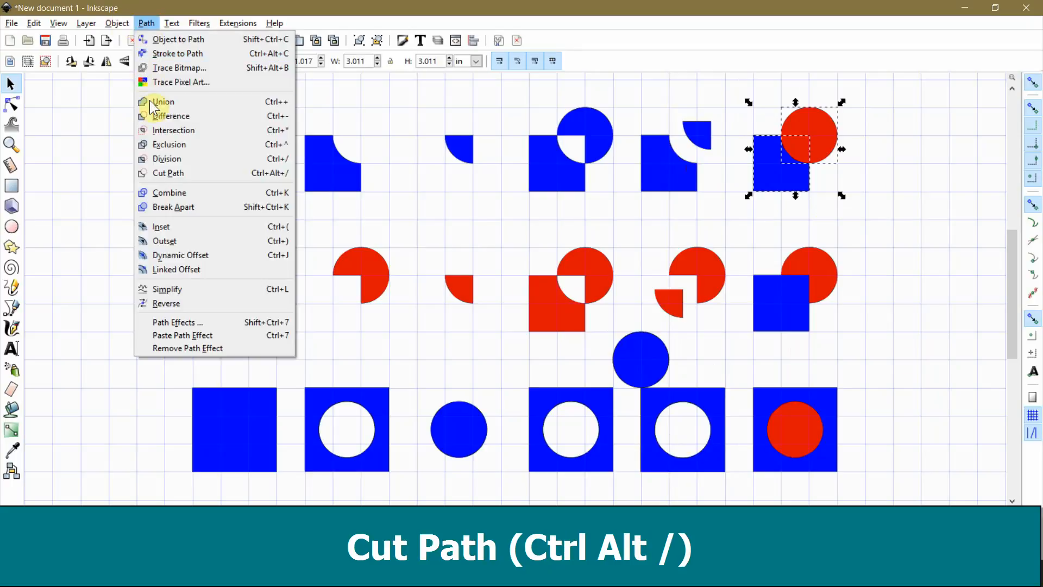
left_click(167, 173)
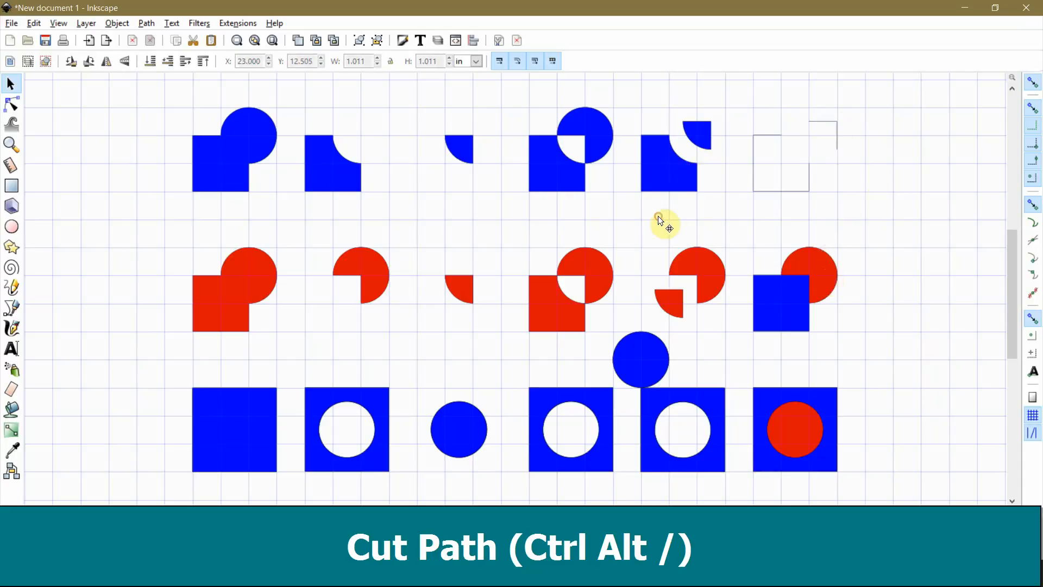
left_click(145, 23)
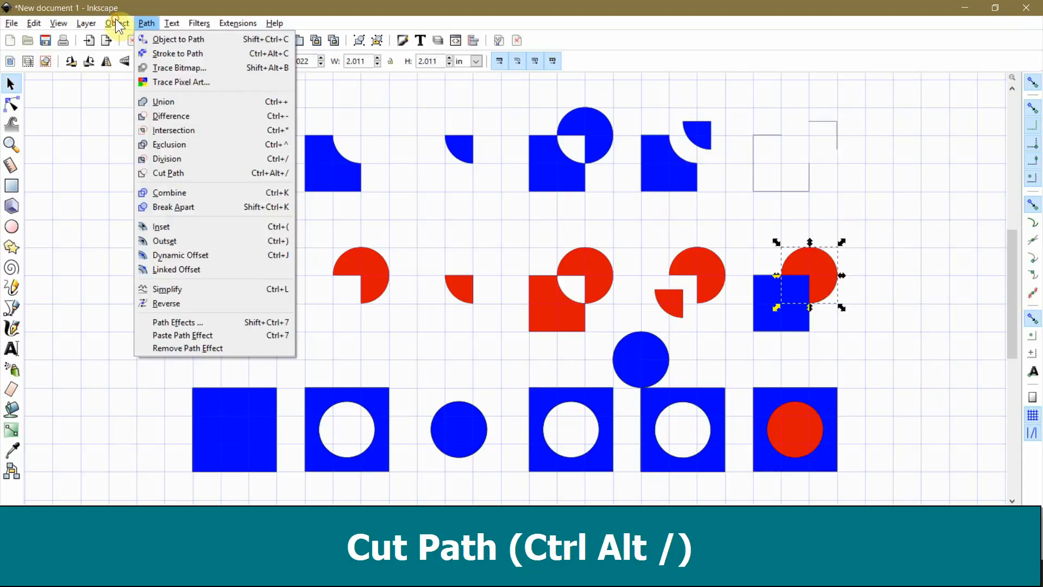
mouse_move(168, 159)
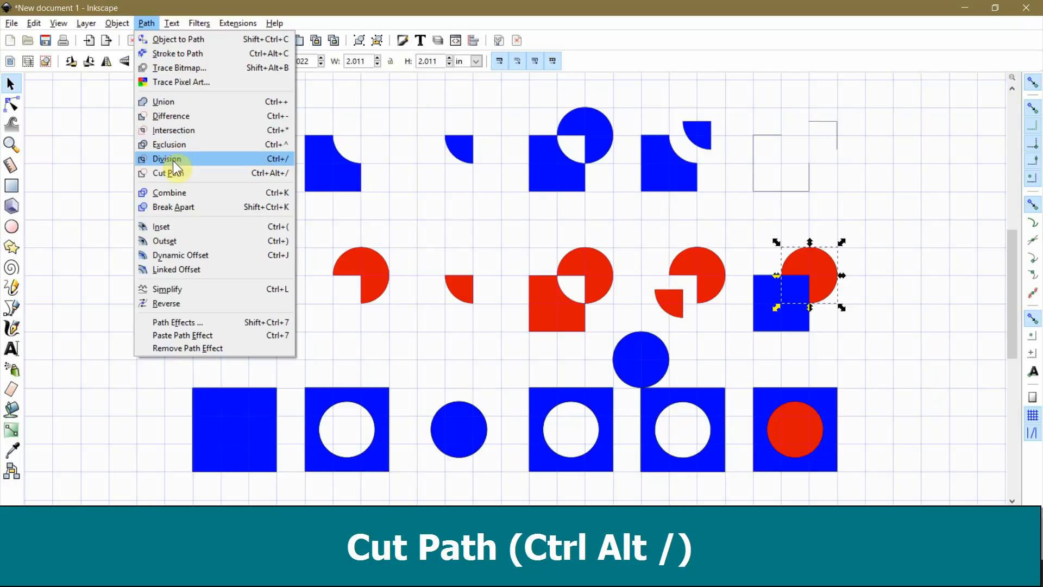
left_click(168, 158)
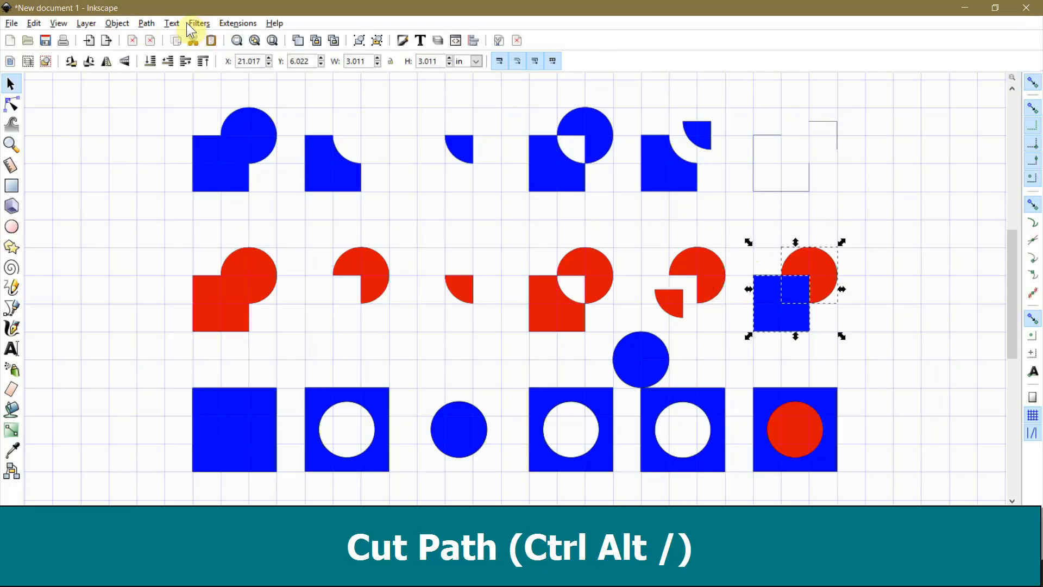
left_click(146, 23)
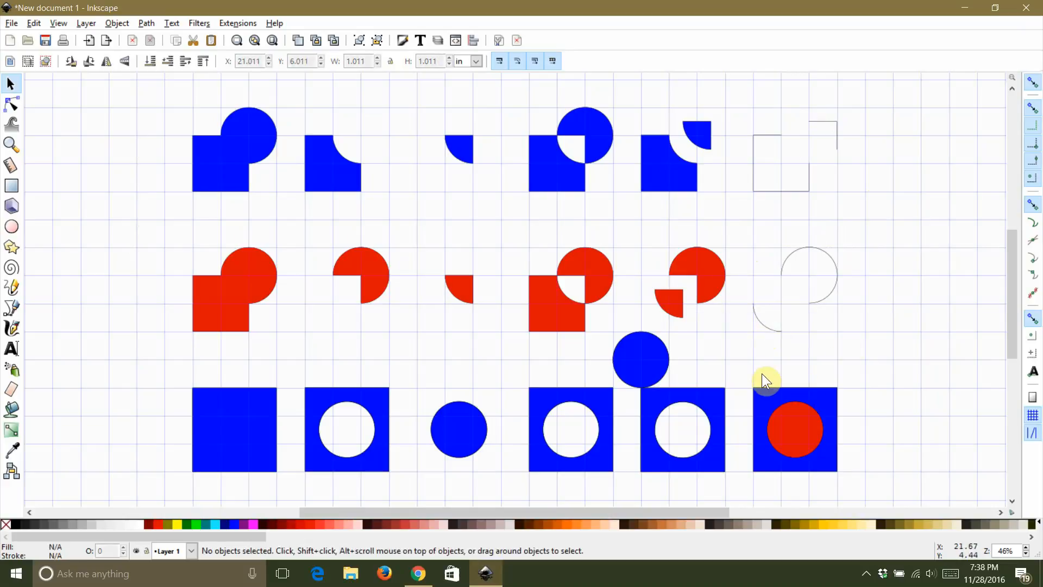
Cut the bottom pair in column six into outlines with Path > Cut Path
left_click(794, 429)
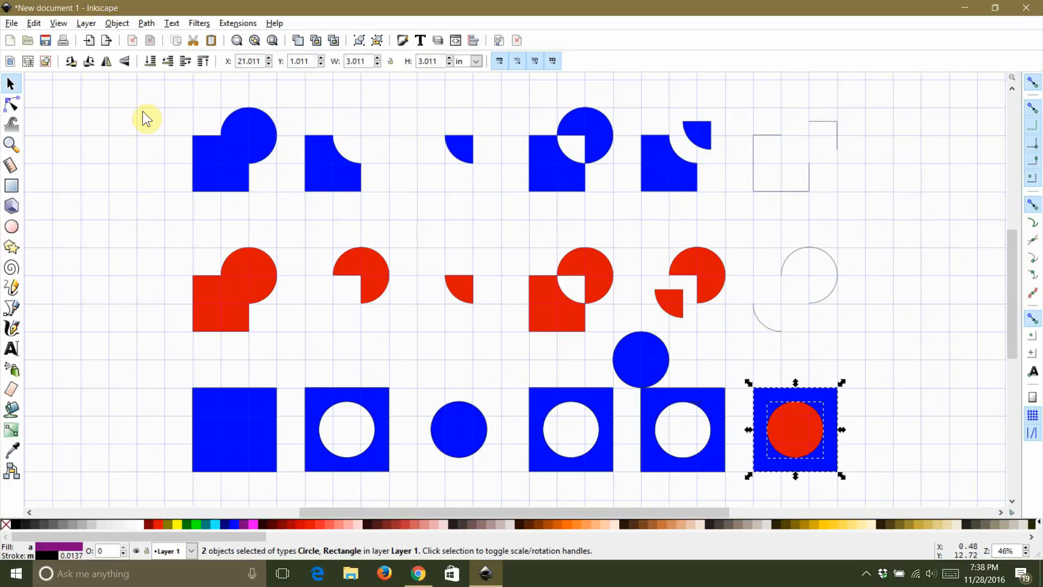
left_click(145, 23)
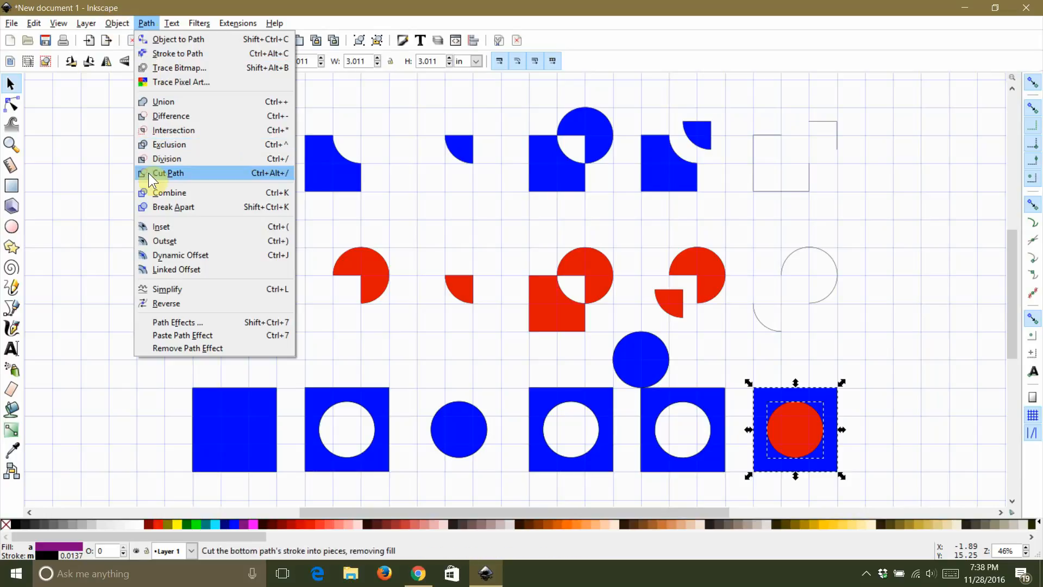
left_click(167, 172)
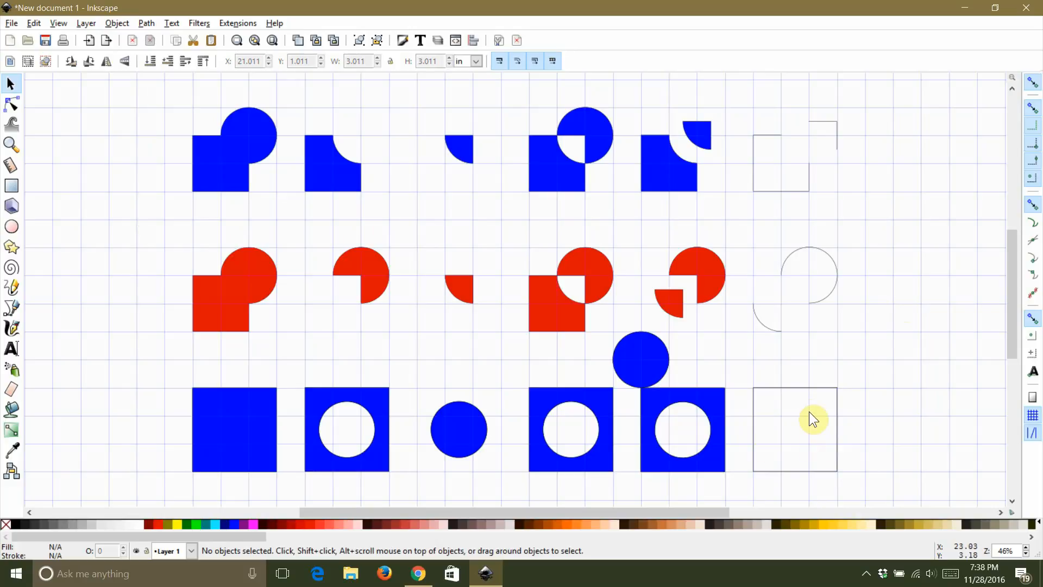
mouse_move(781, 421)
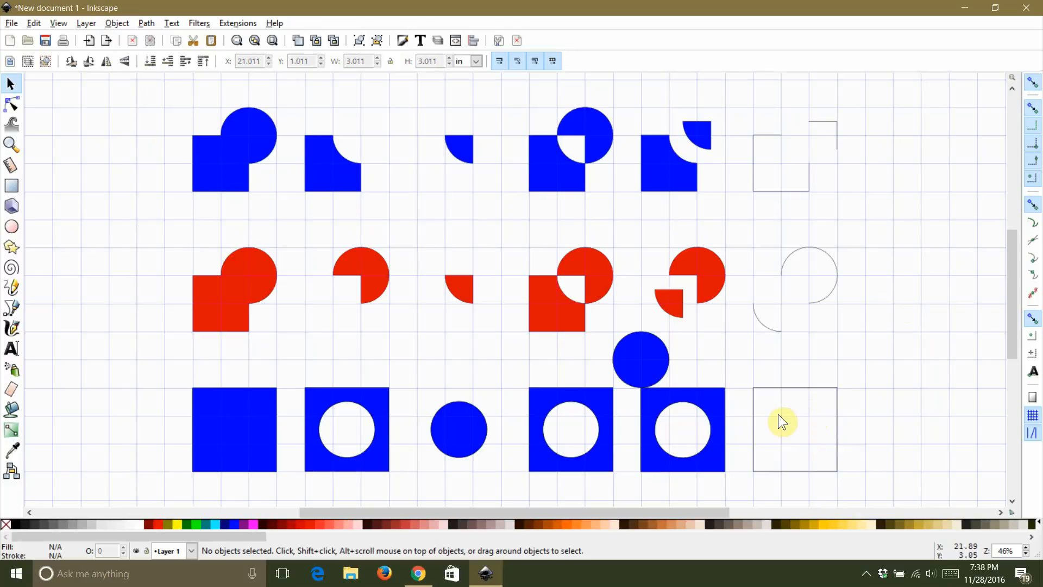